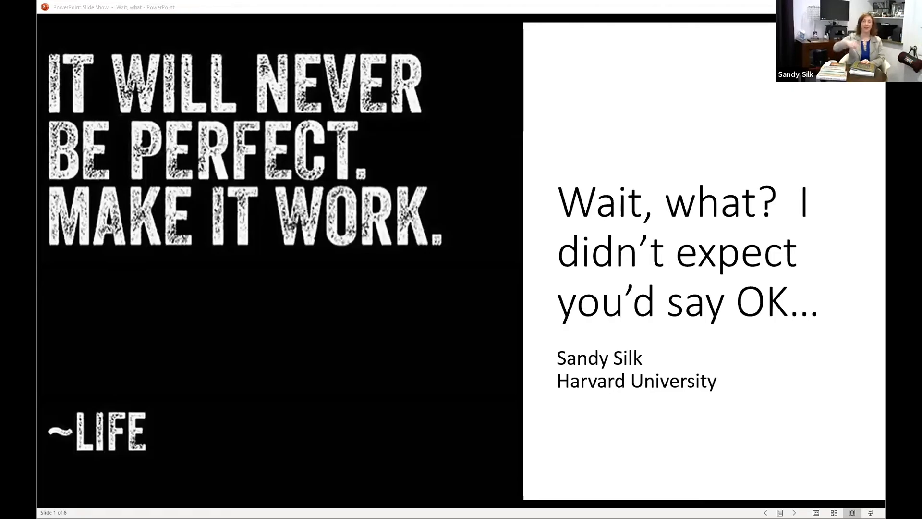
{"action": "mouse_move", "coordinate": [501, 351]}
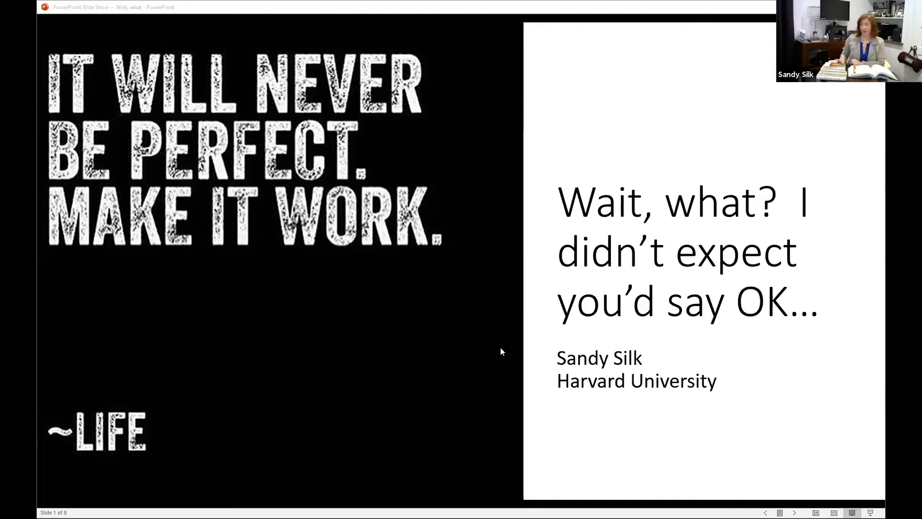
{"action": "mouse_move", "coordinate": [489, 486]}
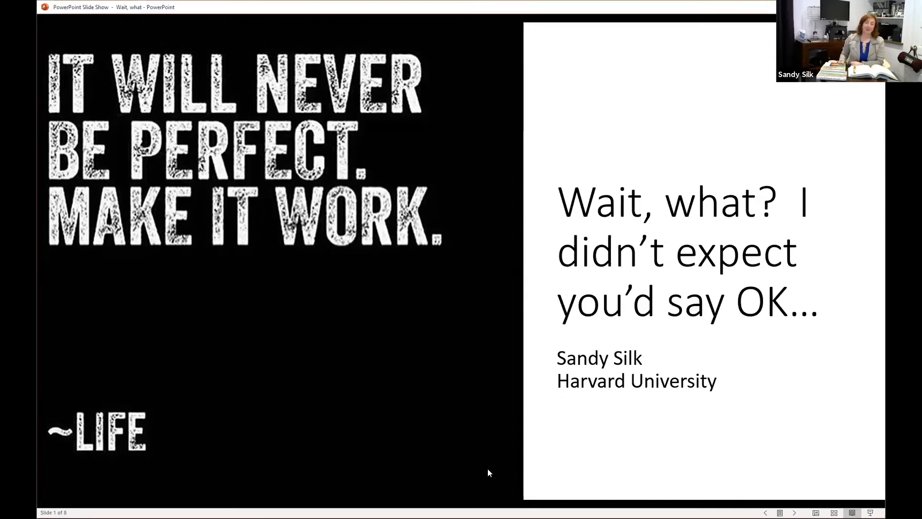
{"action": "mouse_move", "coordinate": [351, 399]}
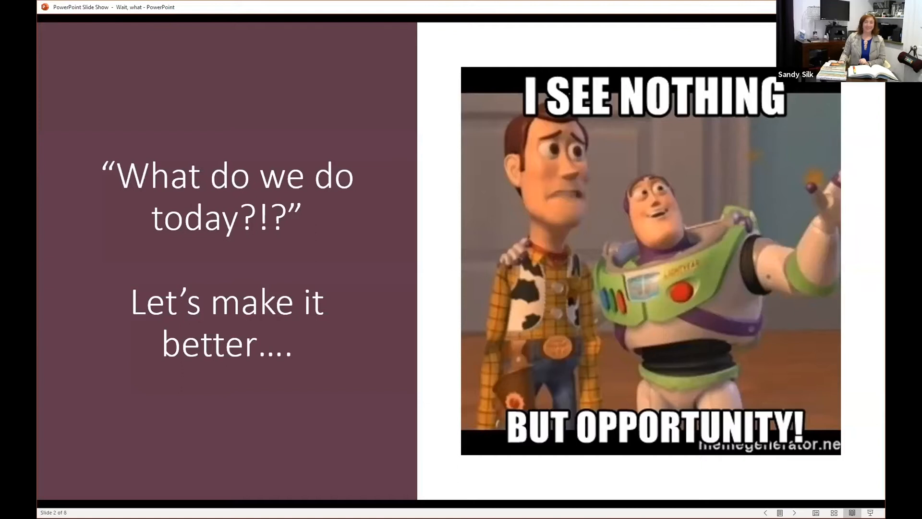
{"action": "key", "text": "Right"}
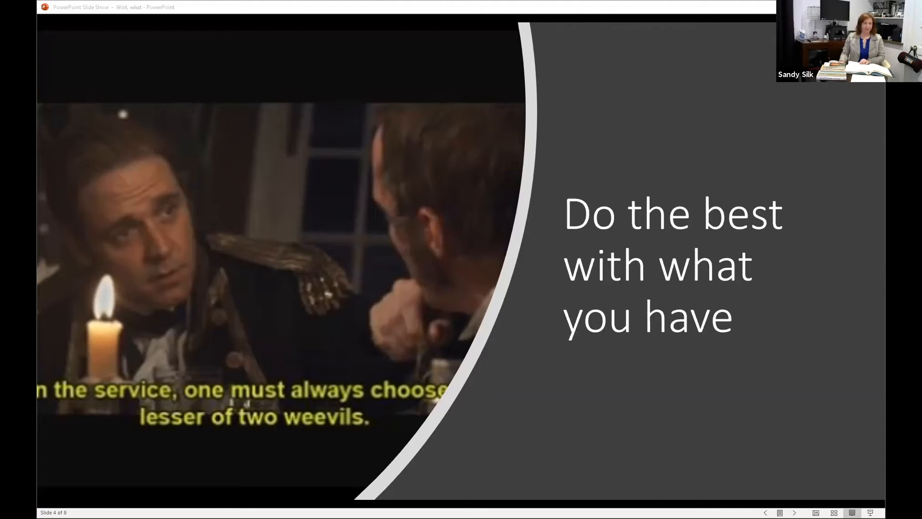
{"action": "mouse_move", "coordinate": [757, 478]}
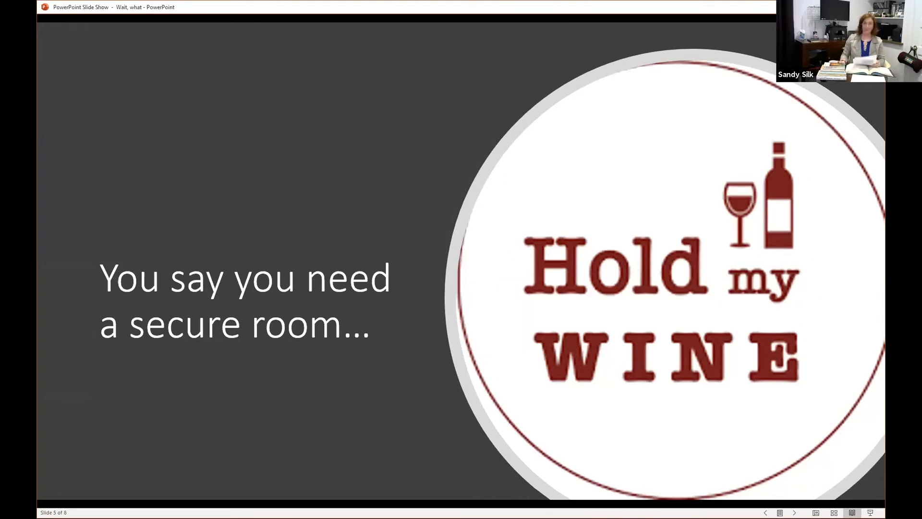
{"action": "mouse_move", "coordinate": [126, 472]}
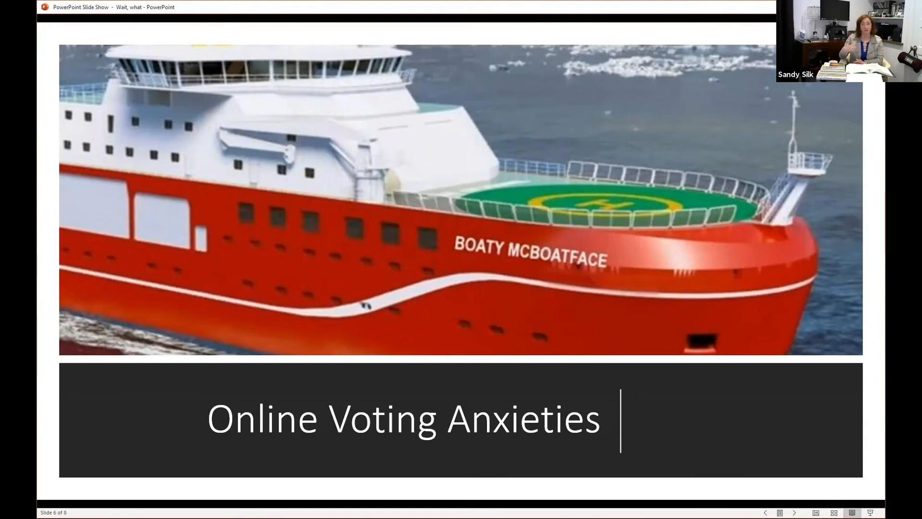
{"action": "mouse_move", "coordinate": [403, 311]}
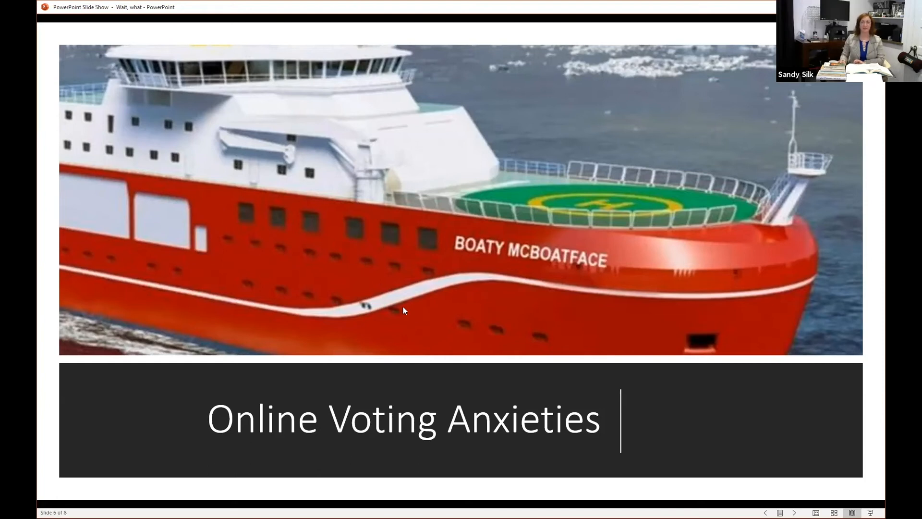
{"action": "mouse_move", "coordinate": [494, 317]}
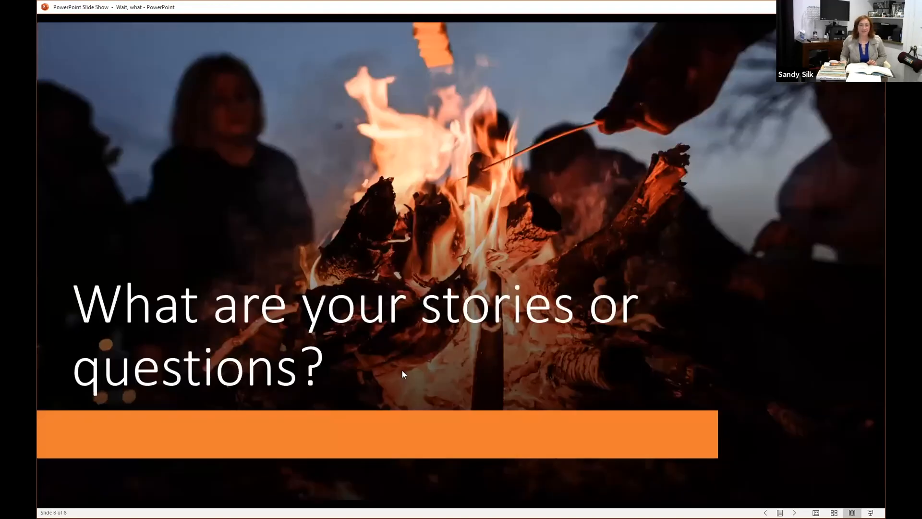
{"action": "mouse_move", "coordinate": [433, 363]}
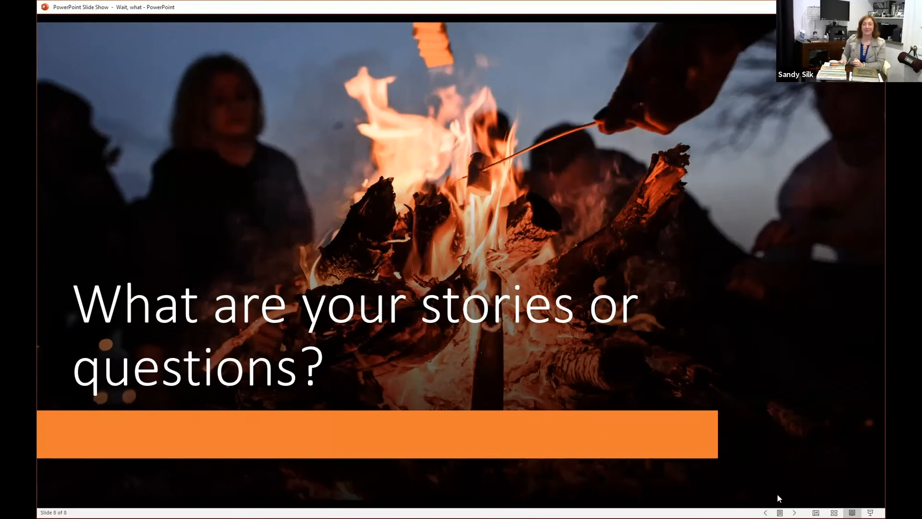
{"action": "mouse_move", "coordinate": [608, 247]}
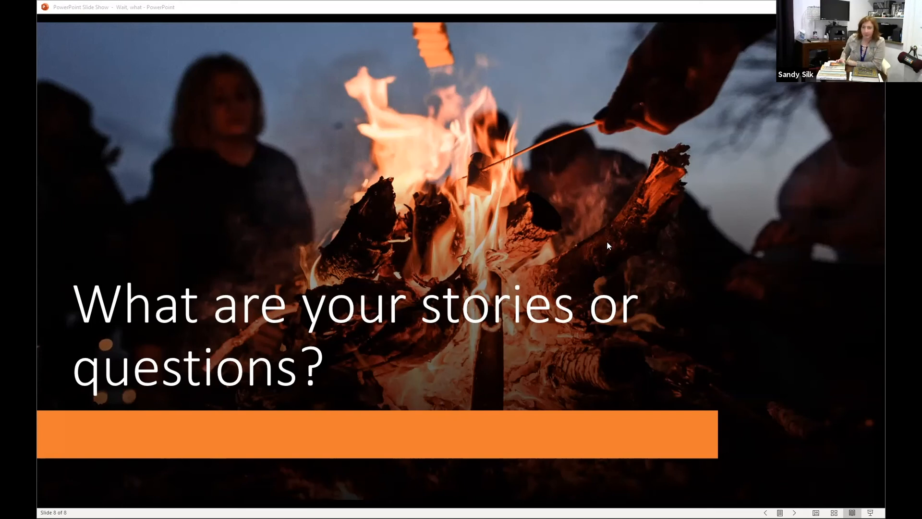
{"action": "mouse_move", "coordinate": [584, 240]}
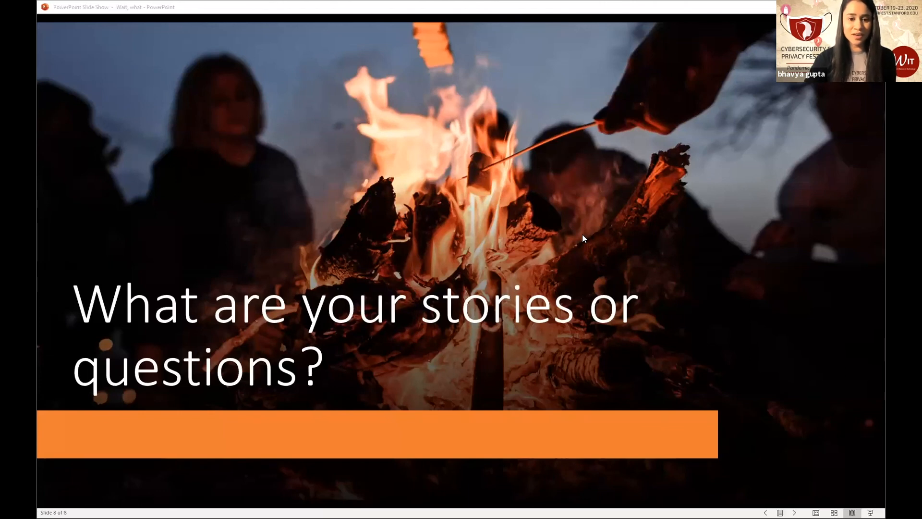
{"action": "mouse_move", "coordinate": [354, 57]}
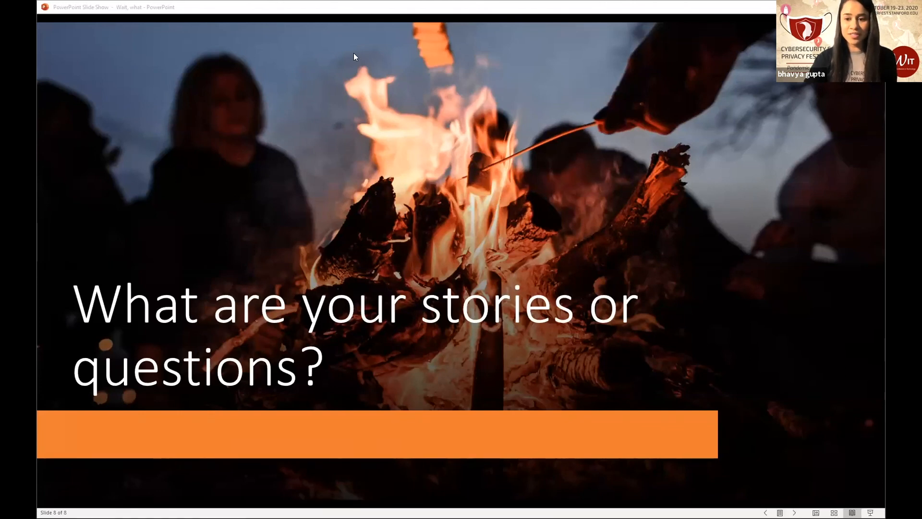